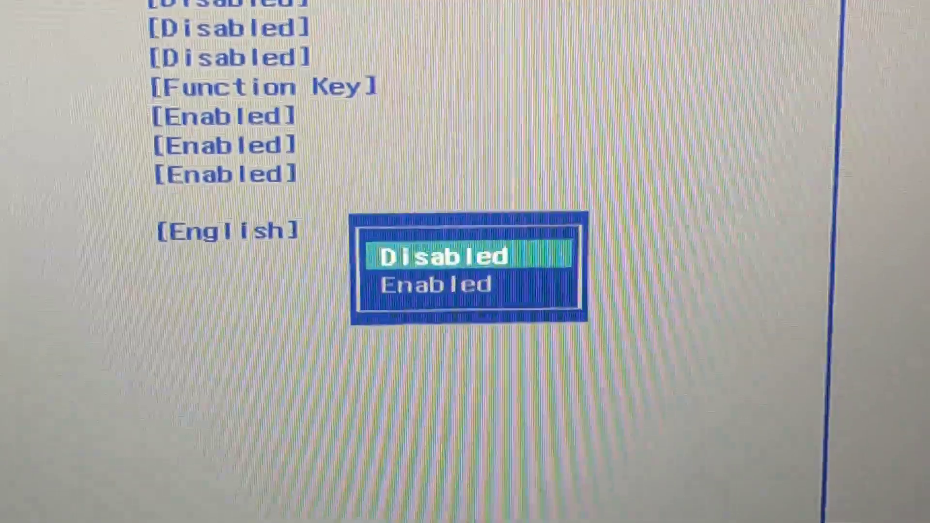
# Close the Disabled/Enabled choice popup with Enter, returning to the settings list
pyautogui.press('enter')
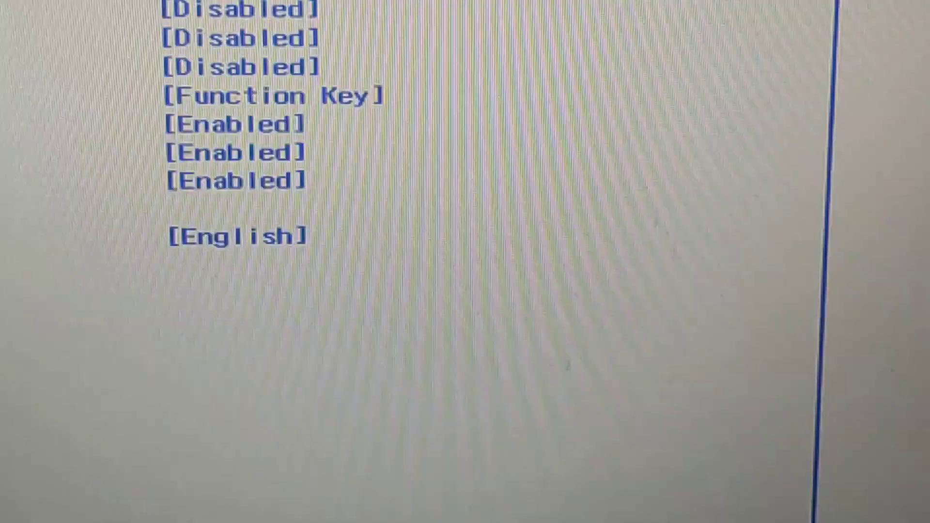